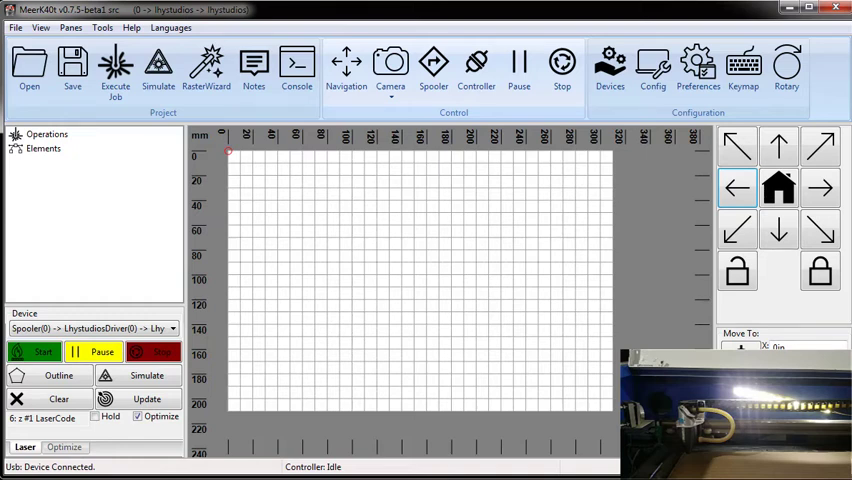
mouse_move(272, 138)
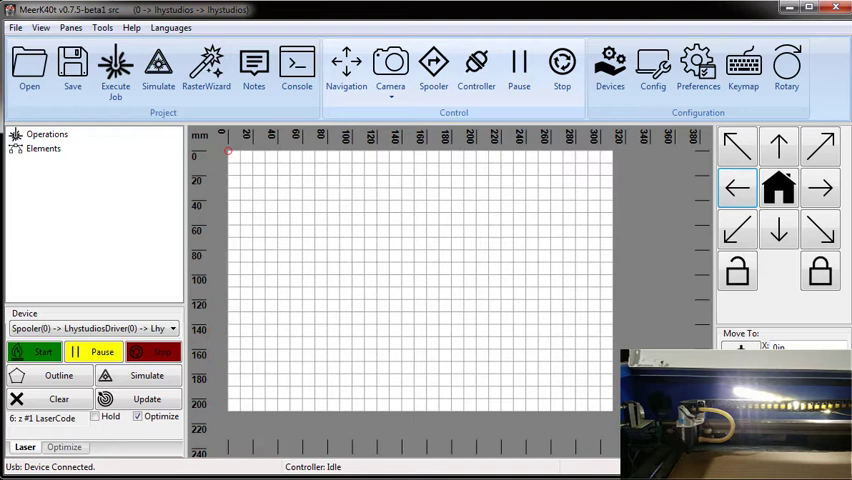
mouse_move(418, 222)
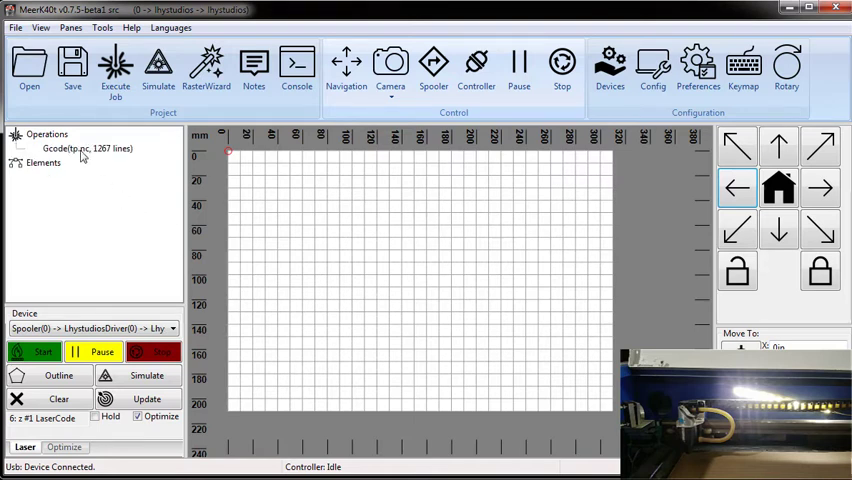
click(84, 148)
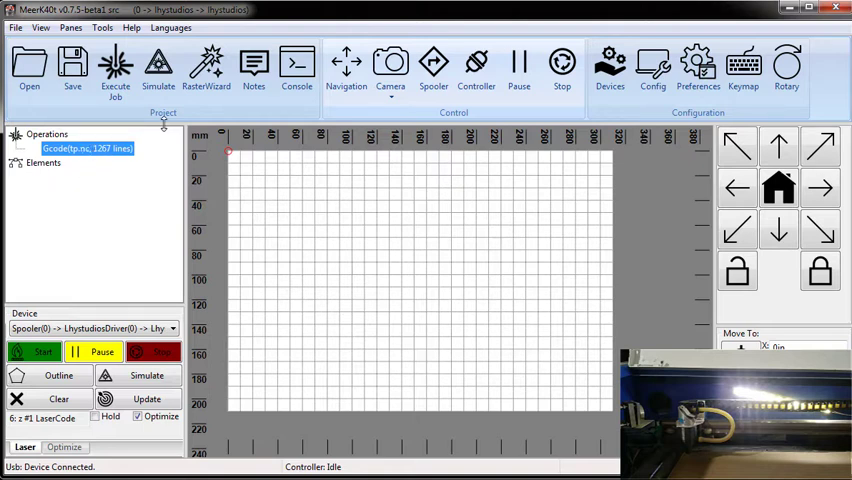
mouse_move(44, 352)
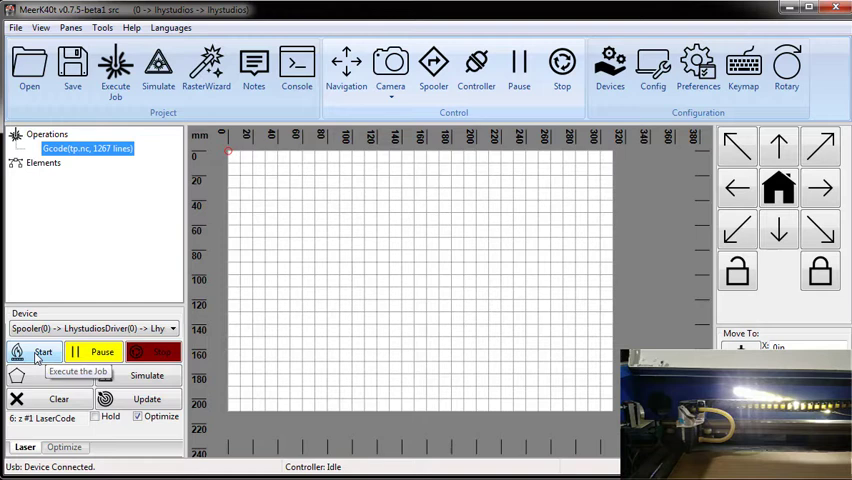
mouse_move(400, 148)
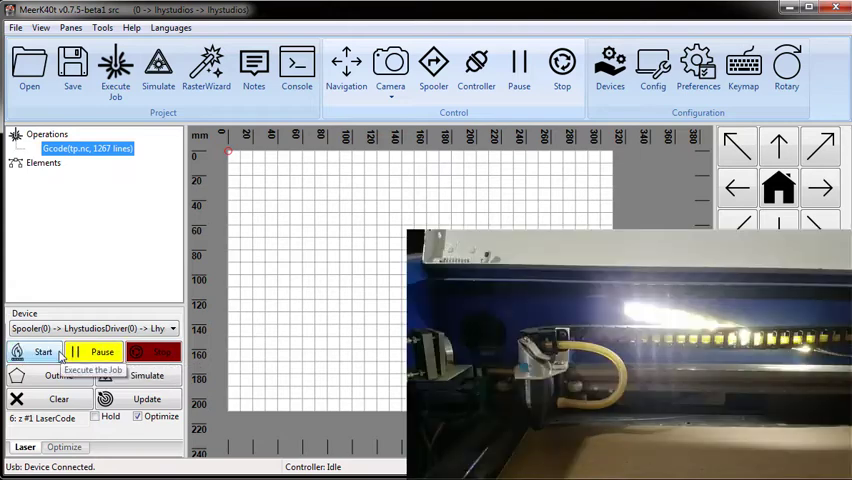
Start the G-code job so the laser traces the design near the top-left of the bed
click(42, 352)
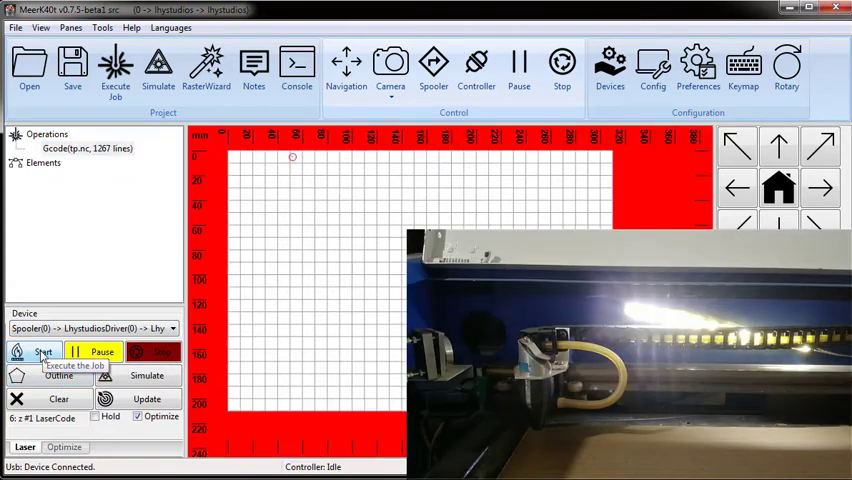
click(34, 352)
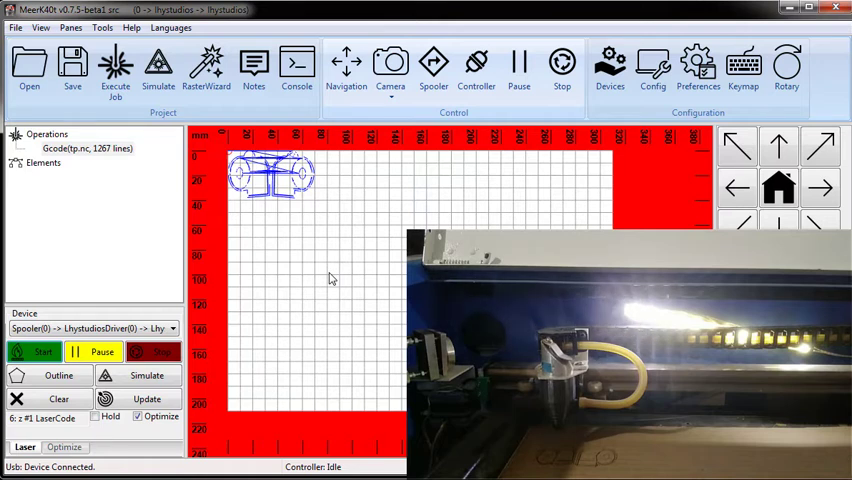
mouse_move(88, 144)
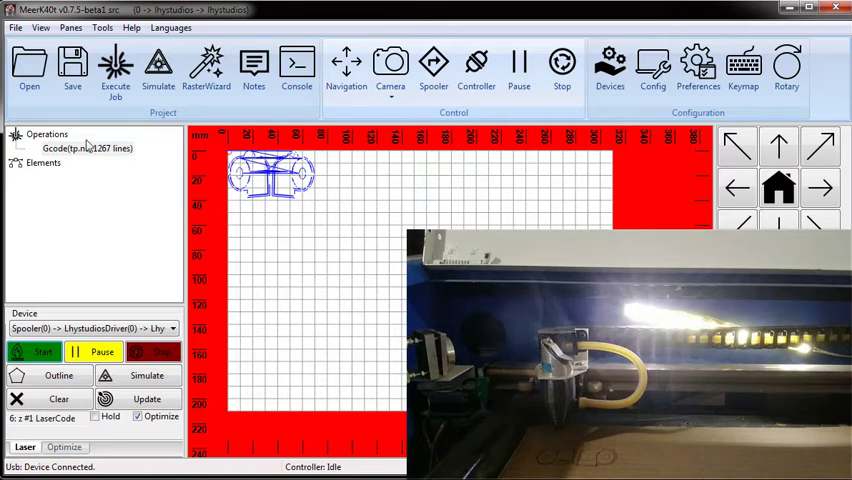
Convert the G-code job to cutcode, then to an editable 69.2 × 38.1 mm path element
click(84, 148)
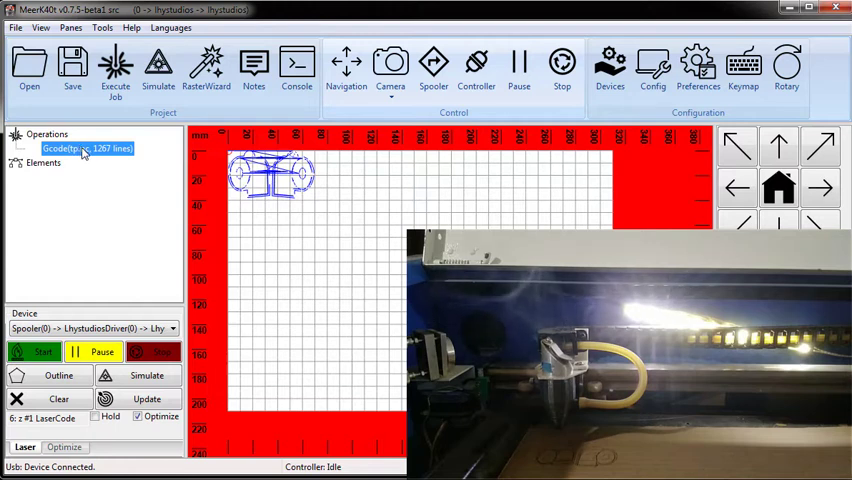
right_click(84, 148)
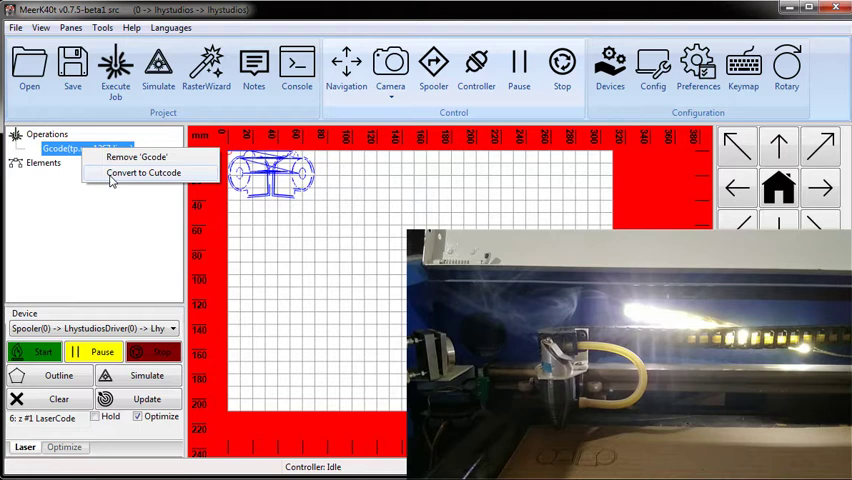
click(144, 172)
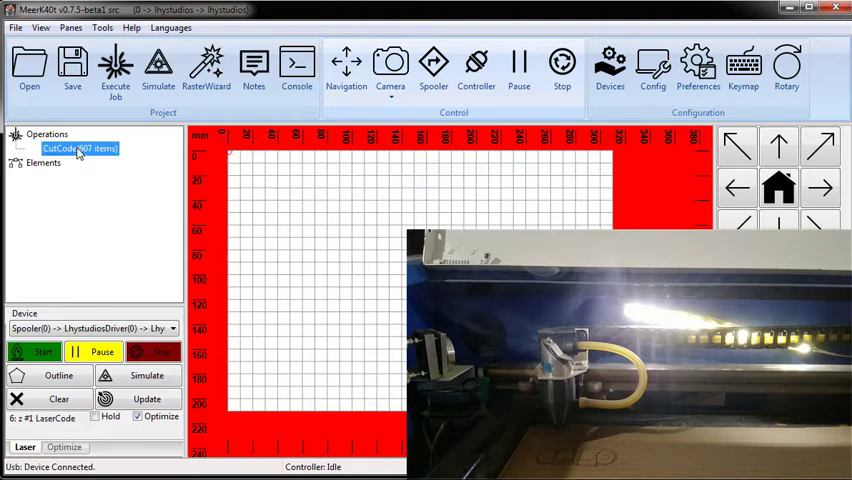
right_click(80, 148)
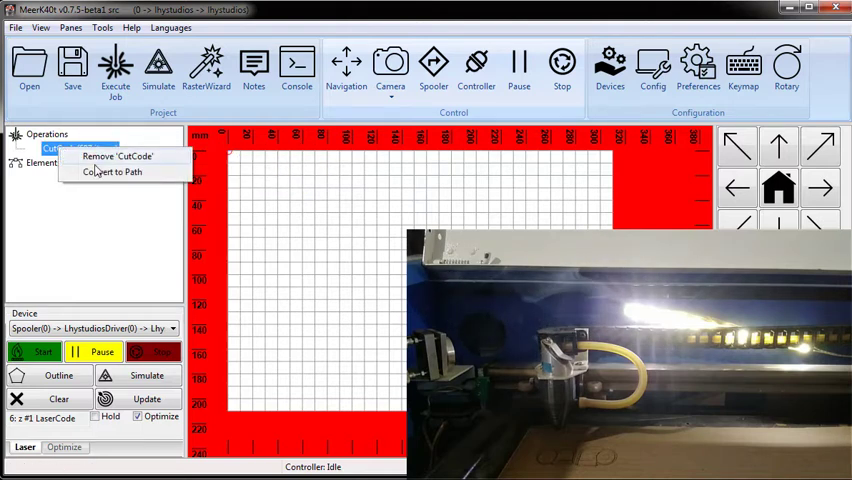
click(112, 172)
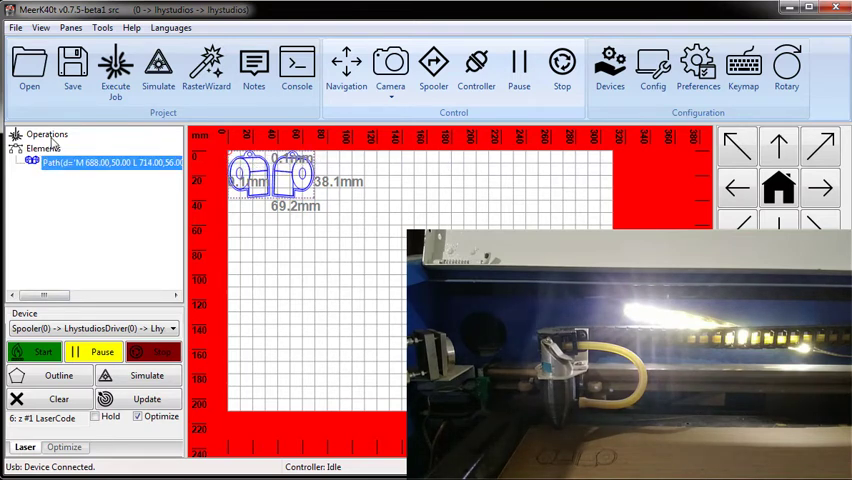
Classify the path into an Engrave operation at 35 mm/s and start the job on the laser
click(46, 134)
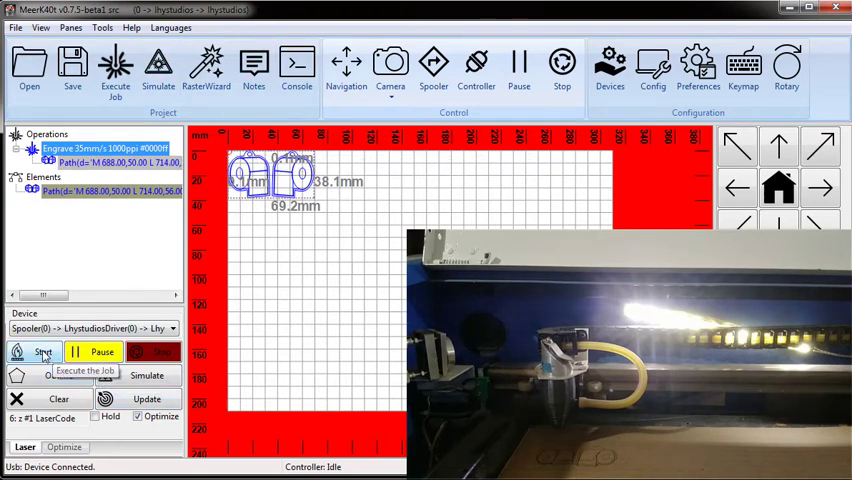
click(34, 352)
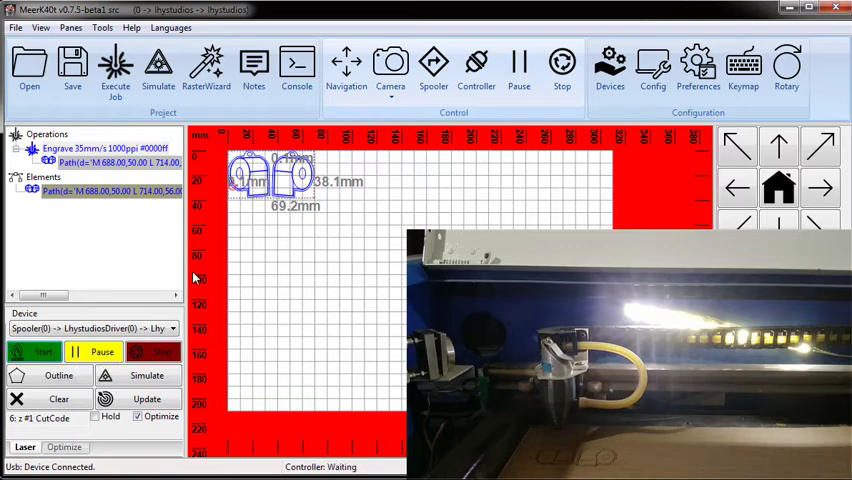
click(34, 352)
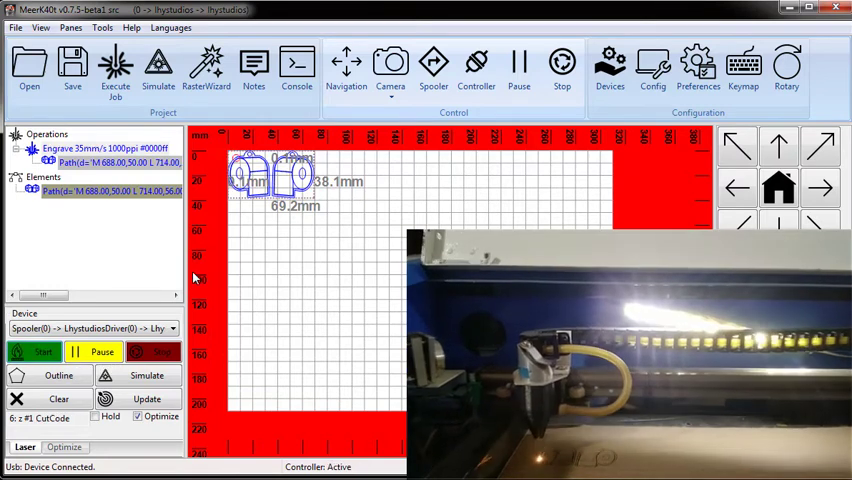